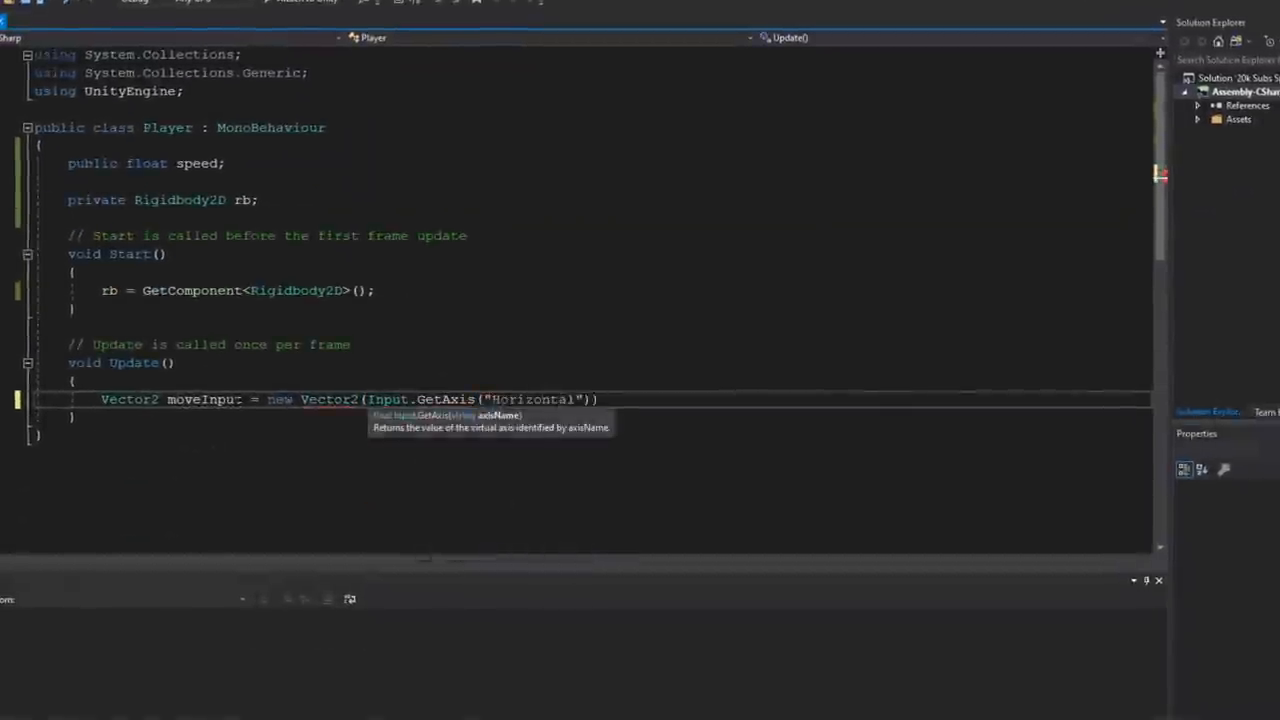
# - Finish Player's moveInput line with Input.GetAxis("Vertical") as the second axis
pyautogui.write(', Input.GetAxis("Vertical"));')
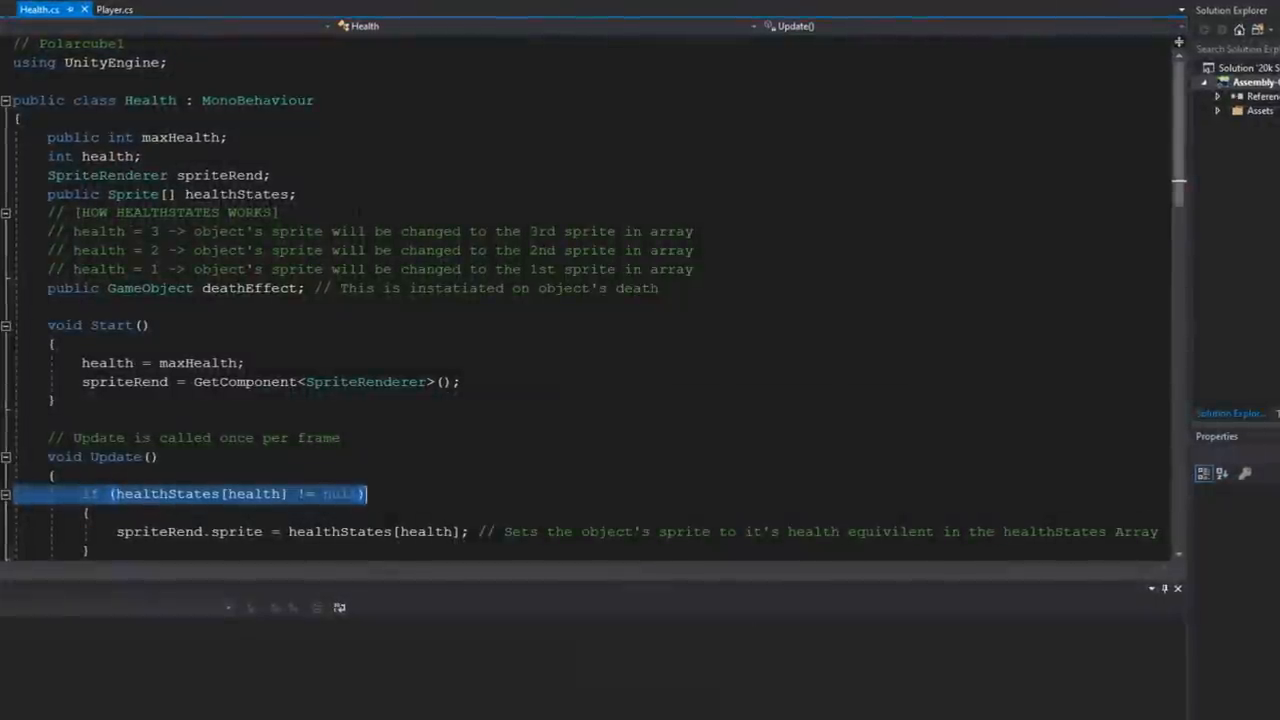
# - Scroll down through the Health script's code
pyautogui.scroll(-3)
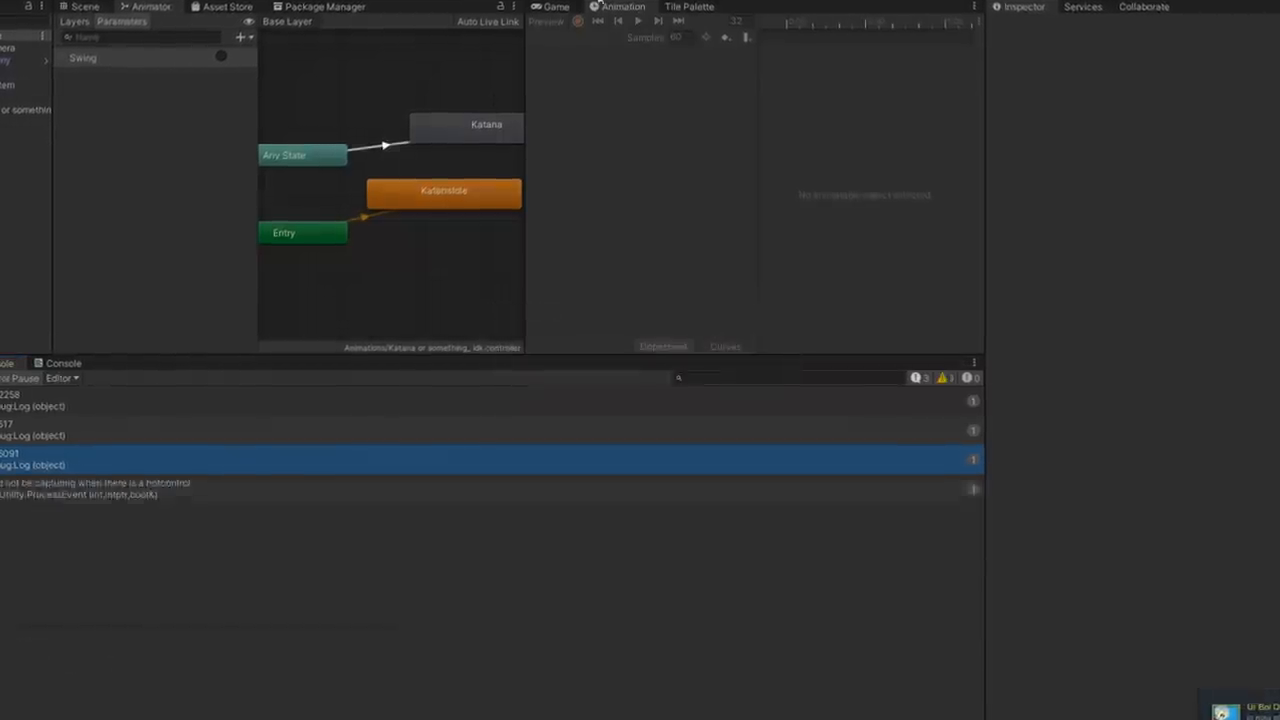
# - Leave the Katana Animator and bring up Upgrade.cs at its DealDamage method
pyautogui.click(638, 20)
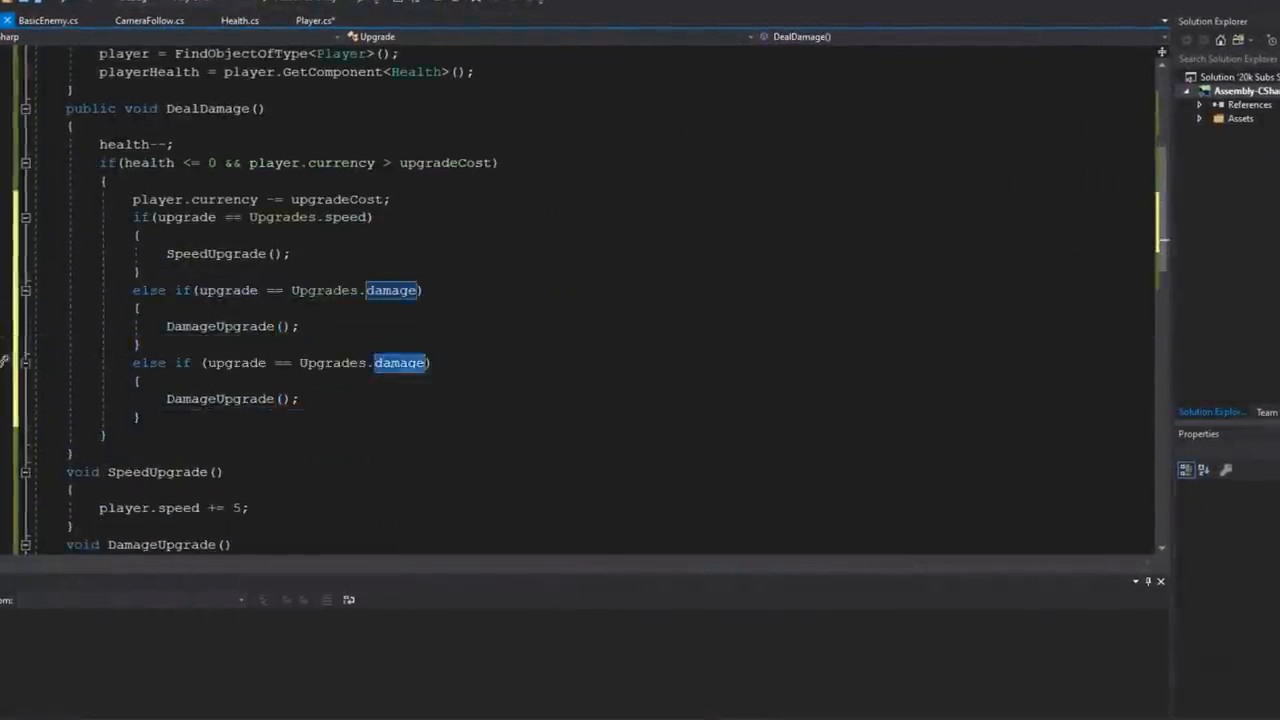
# - Bring up the Player.cs tab to add the public currency field
pyautogui.click(310, 17)
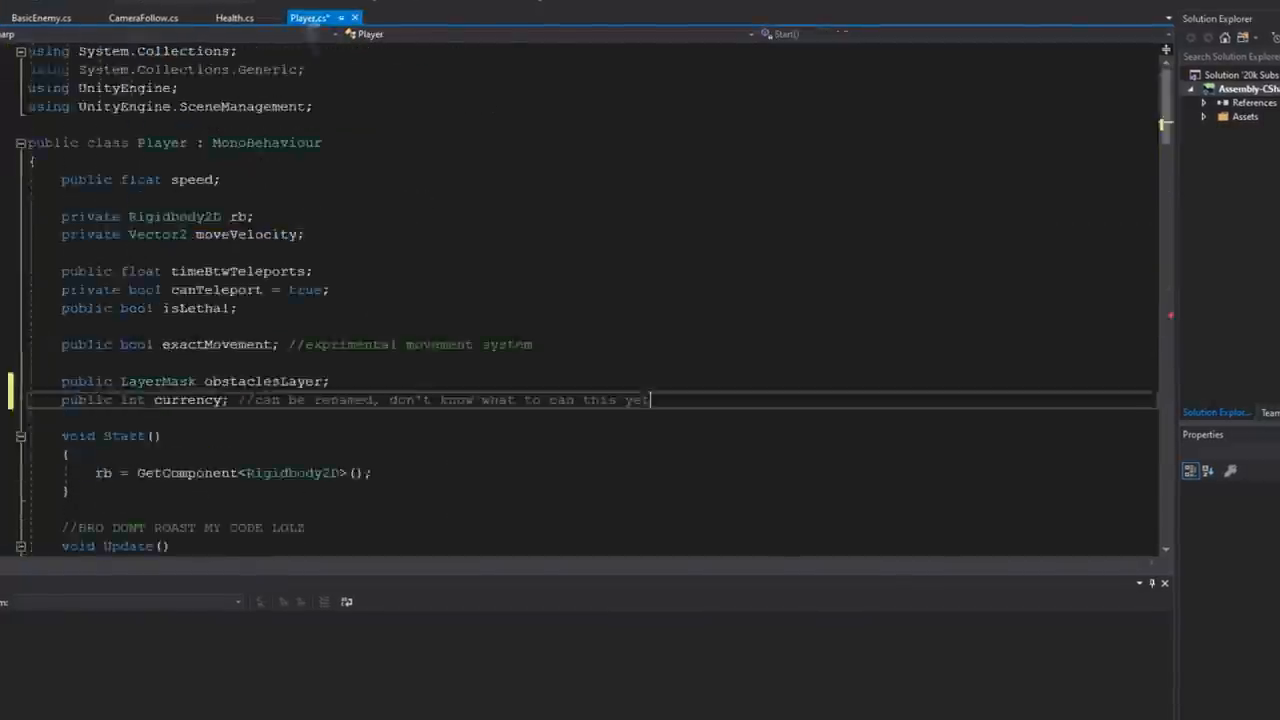
pyautogui.click(234, 15)
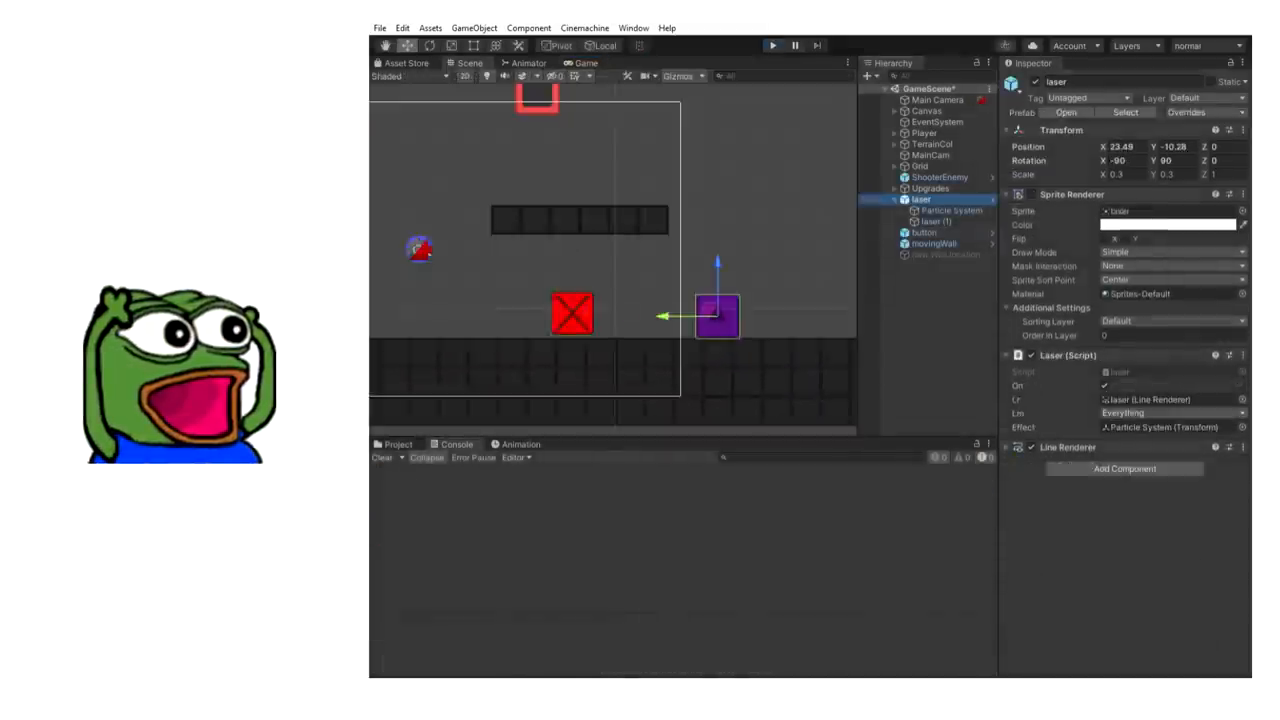
pyautogui.click(772, 45)
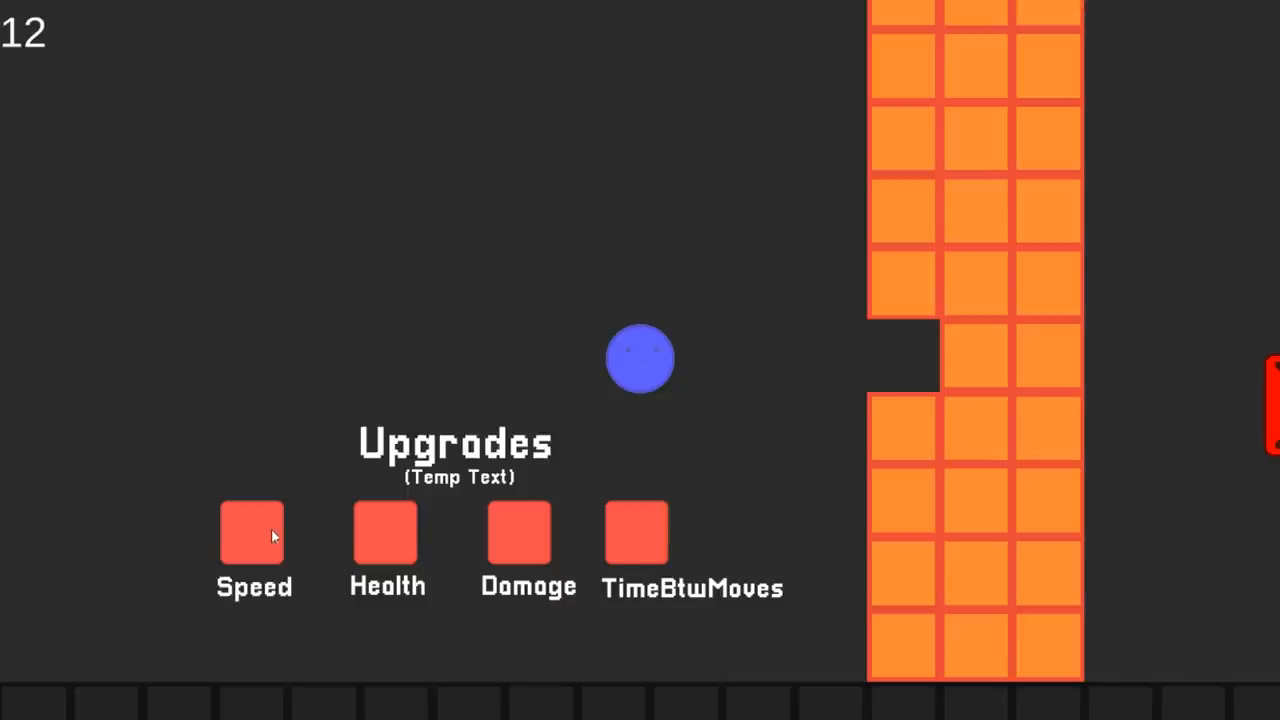
pyautogui.moveTo(983, 280)
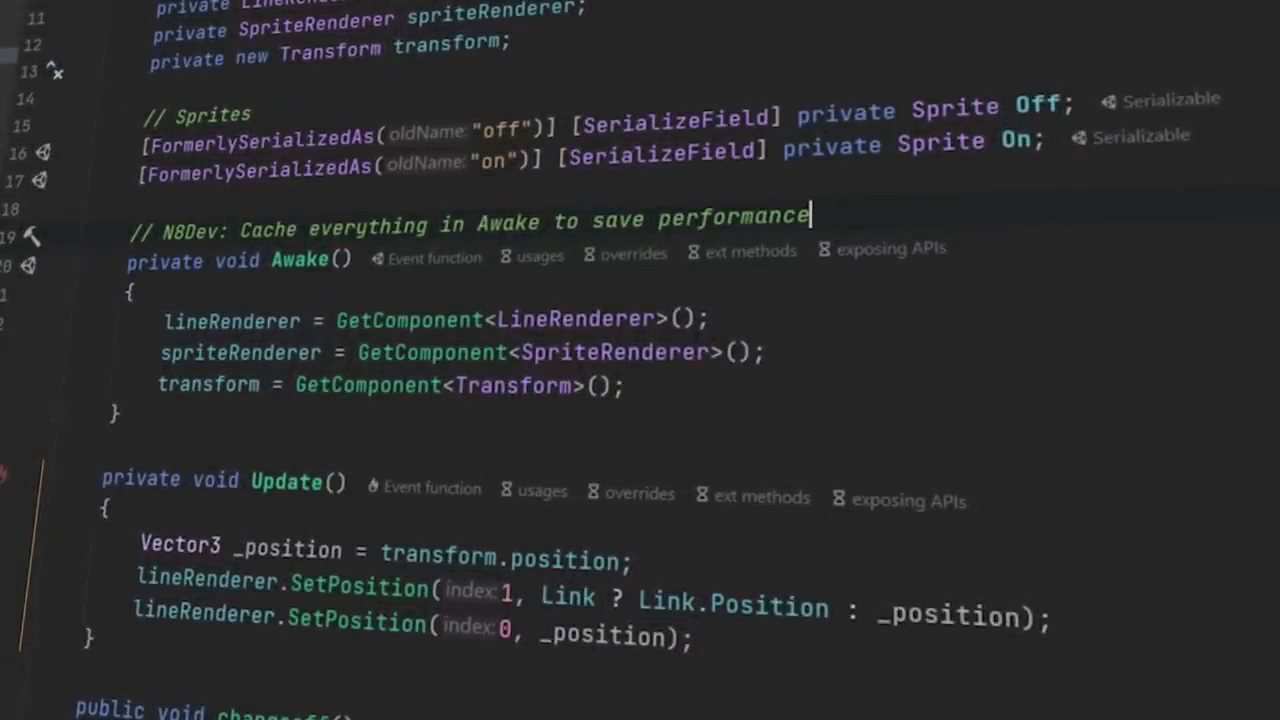
# - Scroll through the refactored laser and BasicEnemy scripts with Awake component caching
pyautogui.scroll(-3)
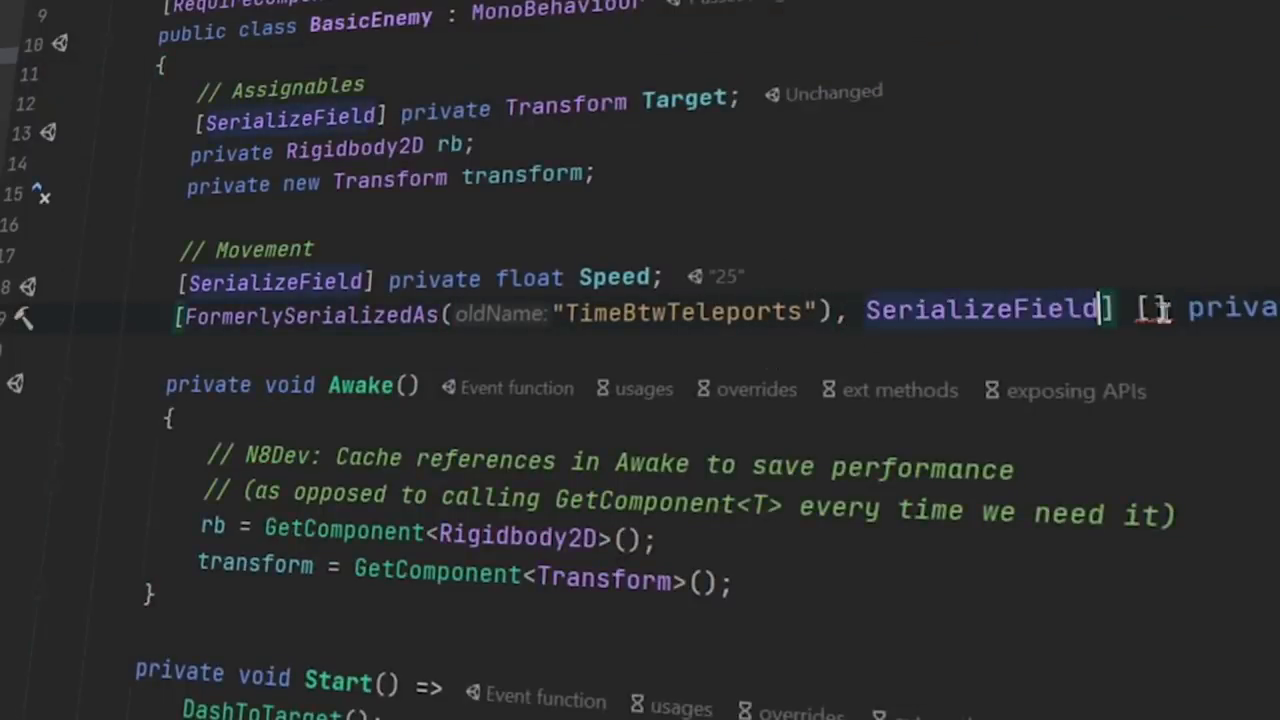
pyautogui.scroll(-3)
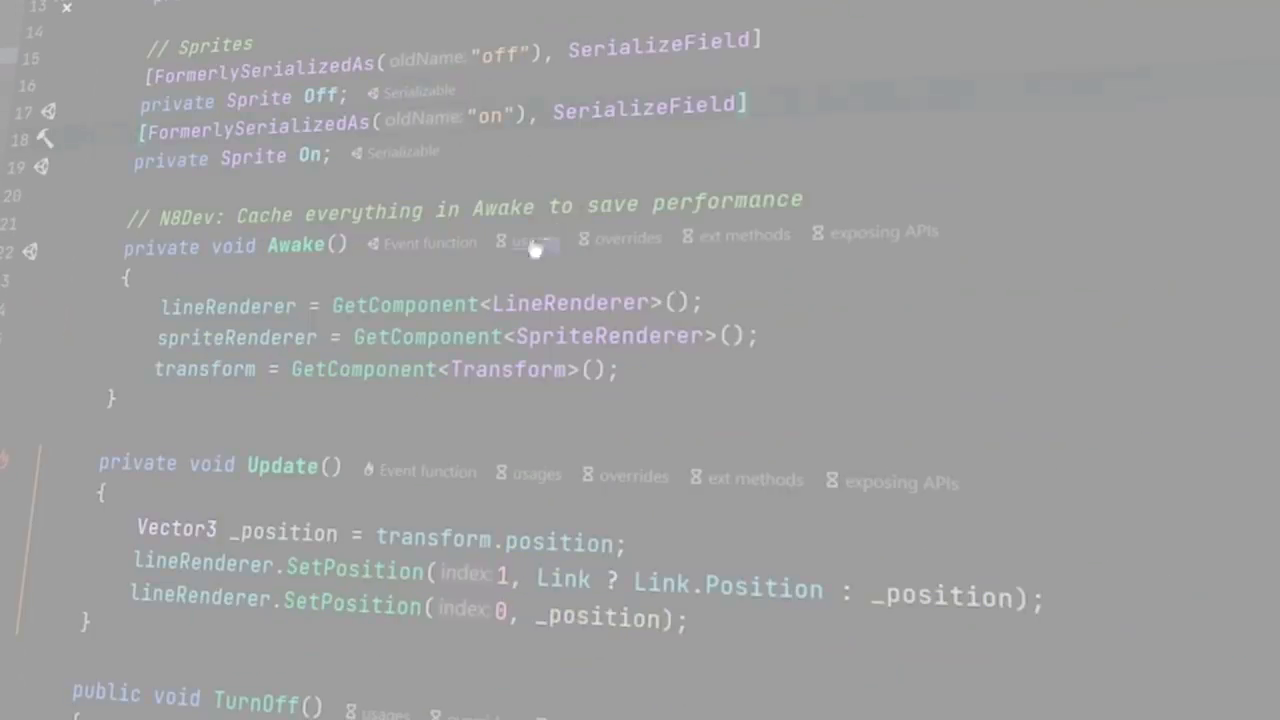
# - Start an if-check in OnCollisionEnter2D commented 'check if terrain is broken', then move to LevelFinish
pyautogui.click(1024, 21)
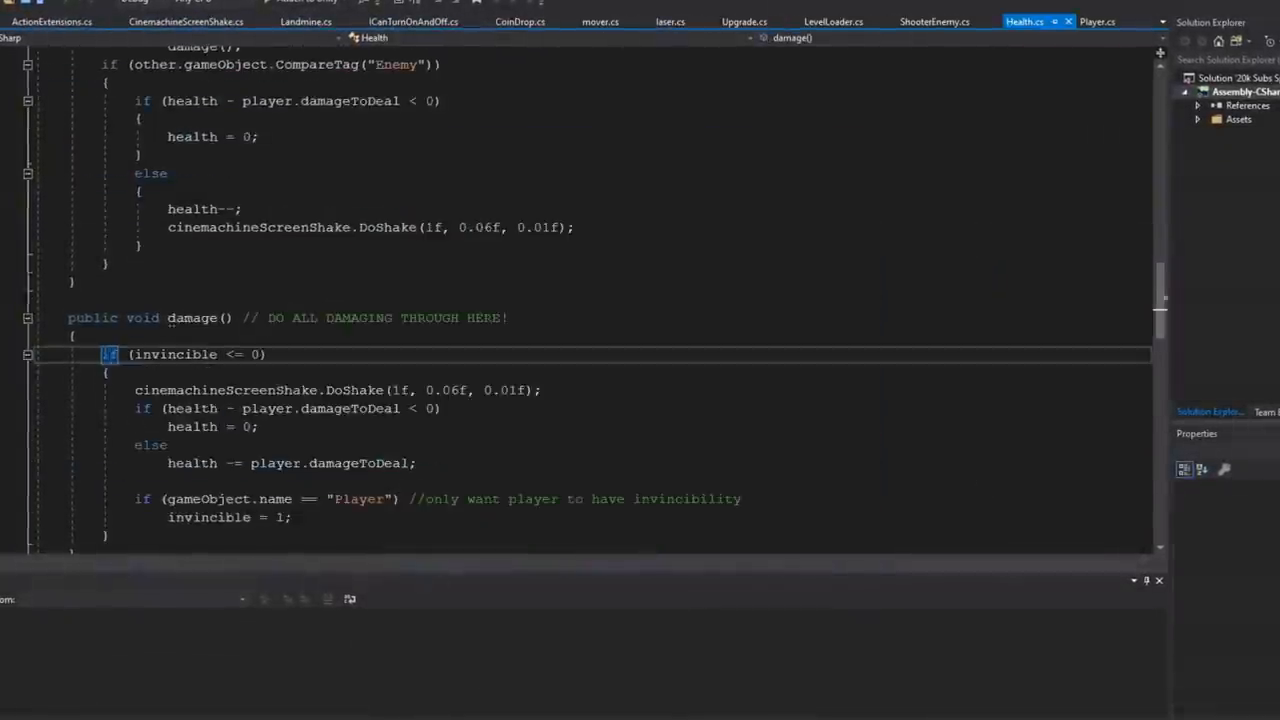
pyautogui.write('if(other.co')
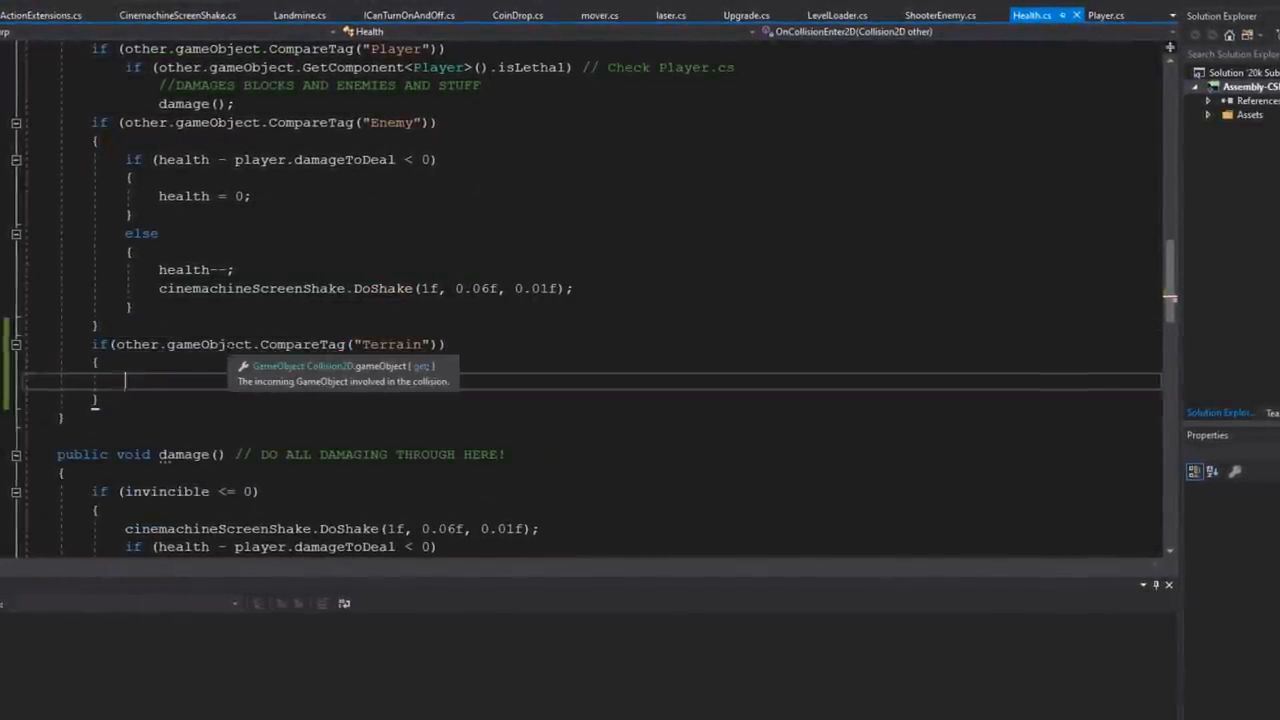
pyautogui.write('//check if terrain is broken')
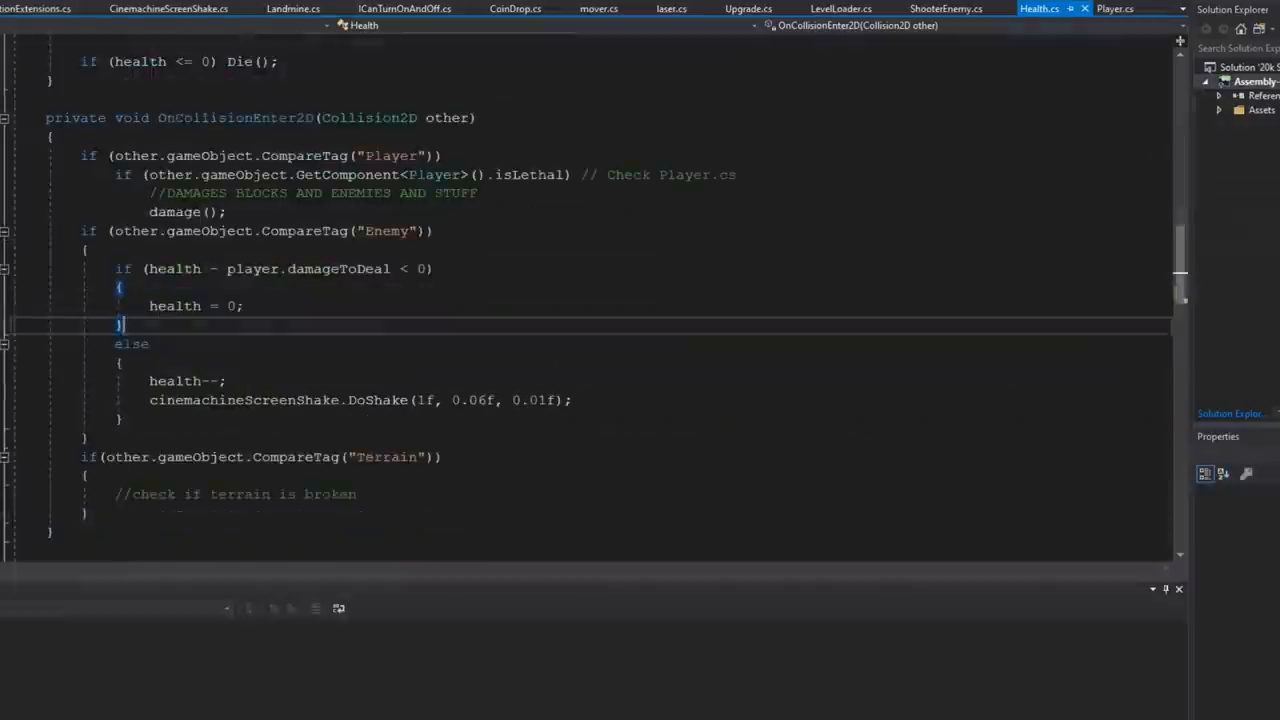
pyautogui.click(806, 550)
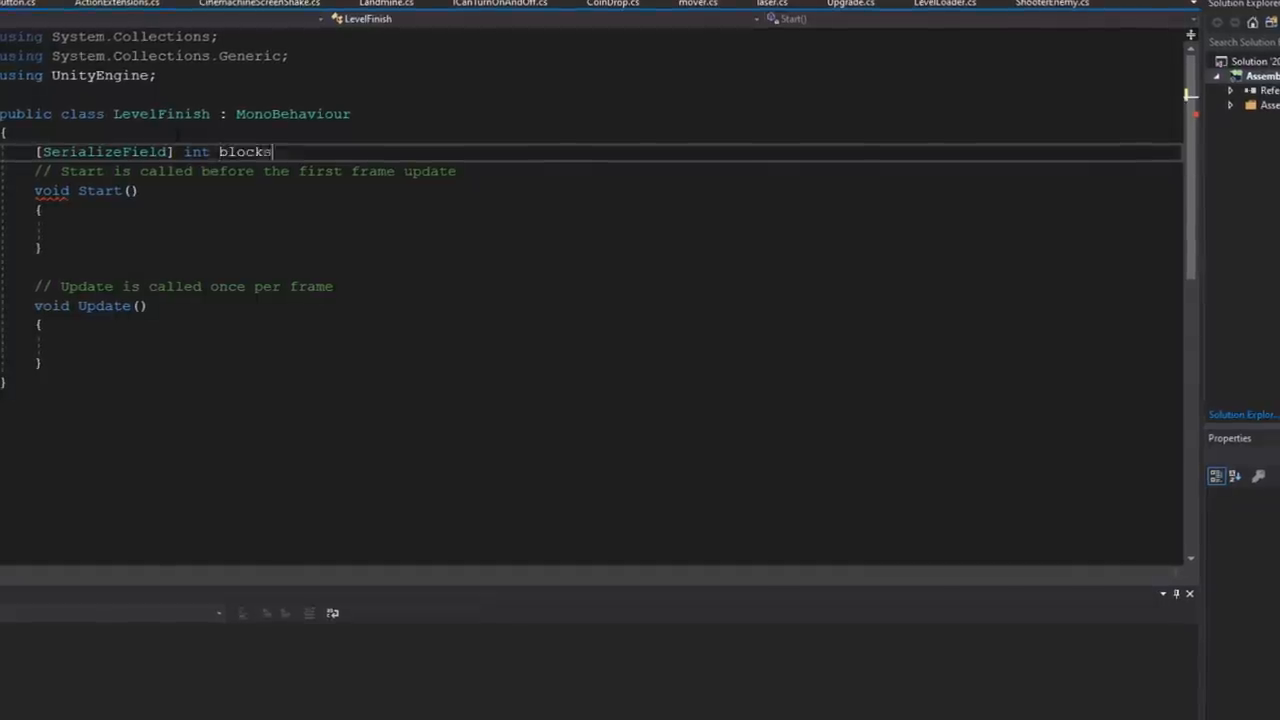
# - Add blocksNeededToBreak, a BlockBroken countdown opening the door, and LoadNextLevel when doorOpen
pyautogui.write('NeededToBreak;')
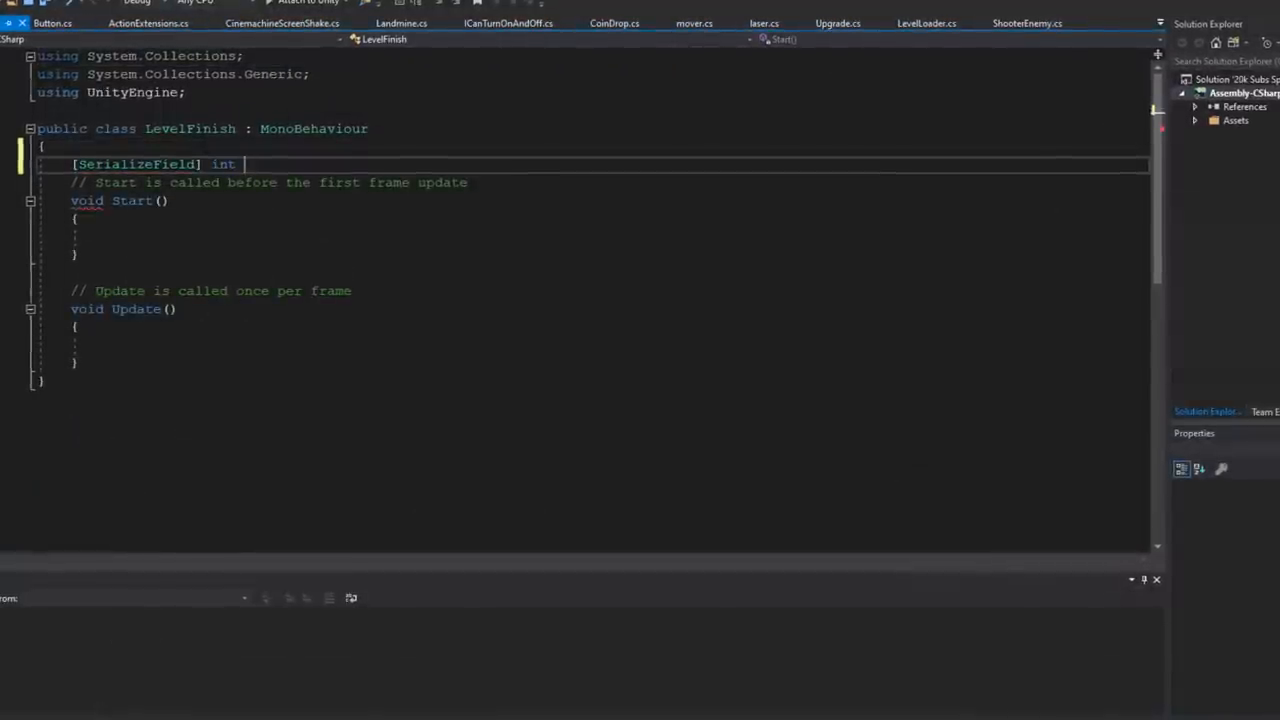
pyautogui.write('blocksNeededToBreak;')
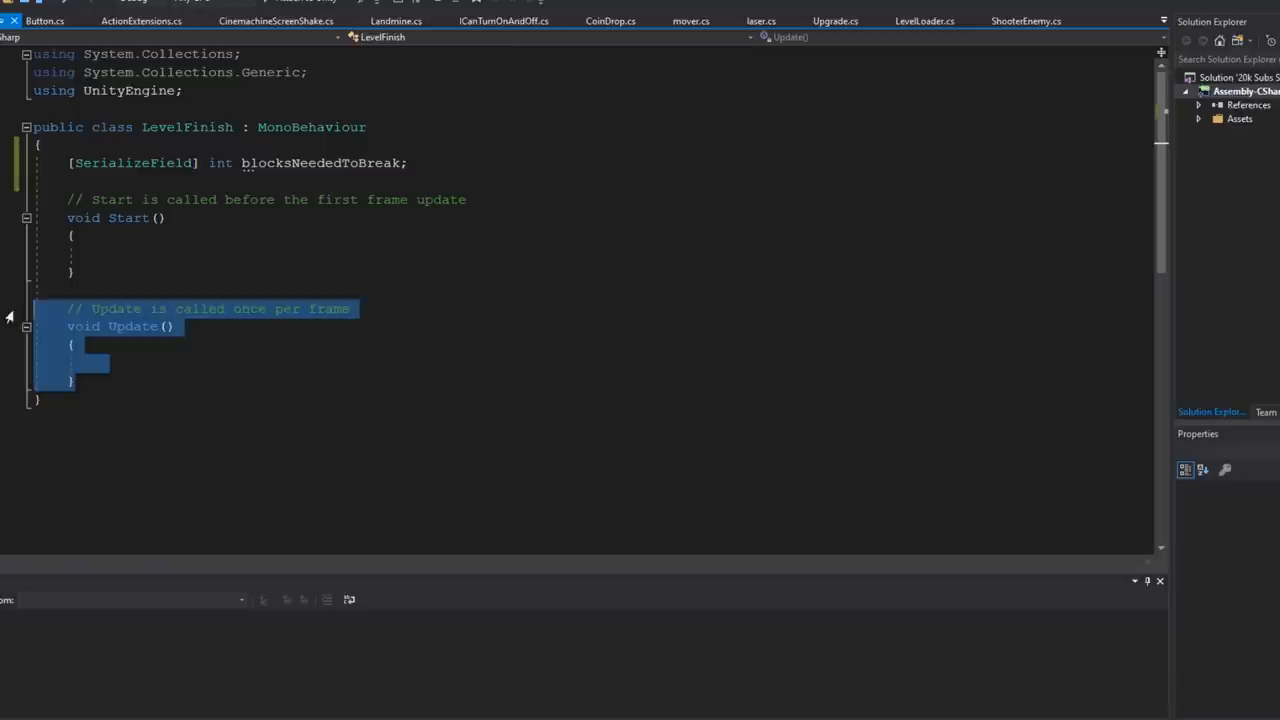
pyautogui.click(925, 18)
pyautogui.write('public void BlockBroken(')
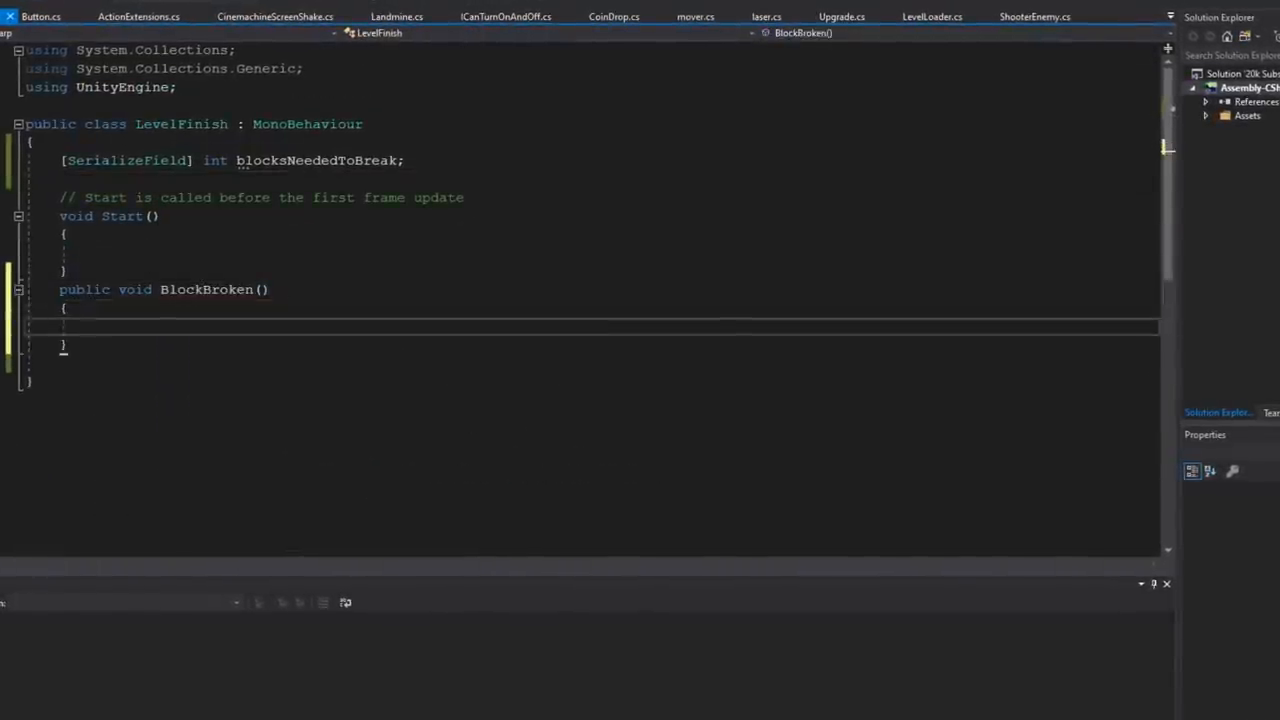
pyautogui.write('blocksNeededToBreak--;')
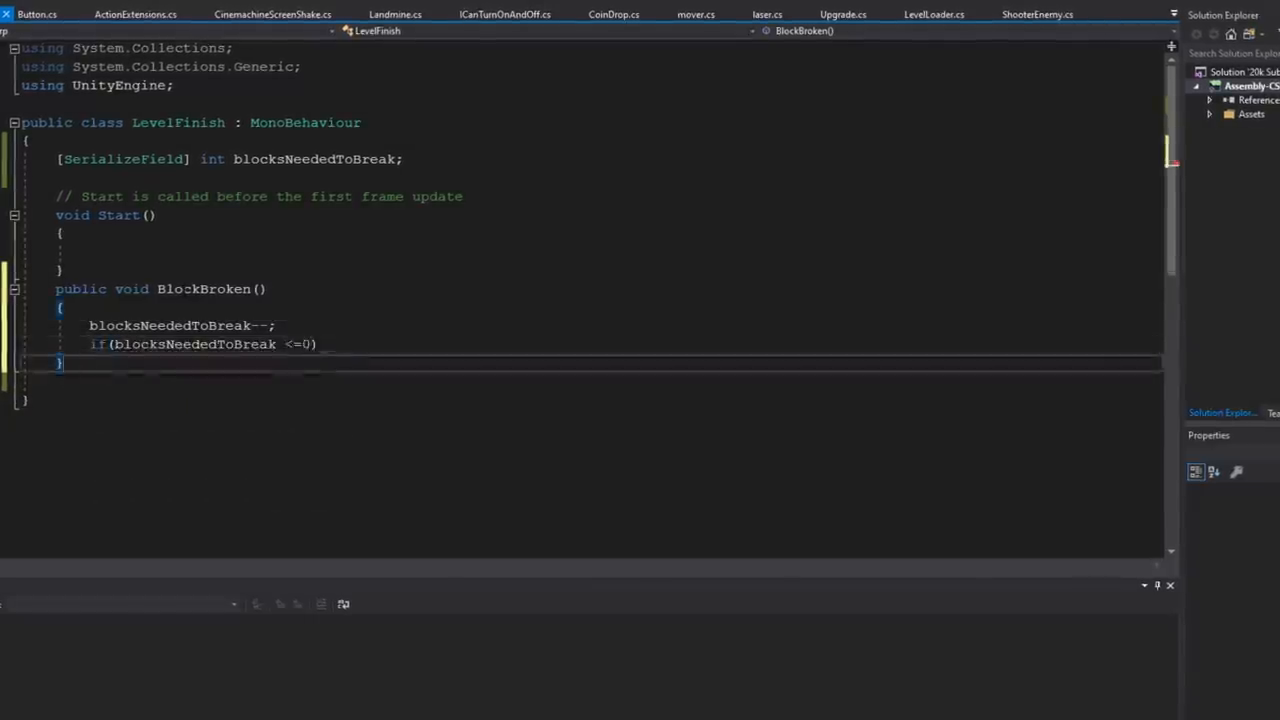
pyautogui.write('doorOpen = true;')
pyautogui.write('private void OnTriggerEnter2D(Collider2D collision')
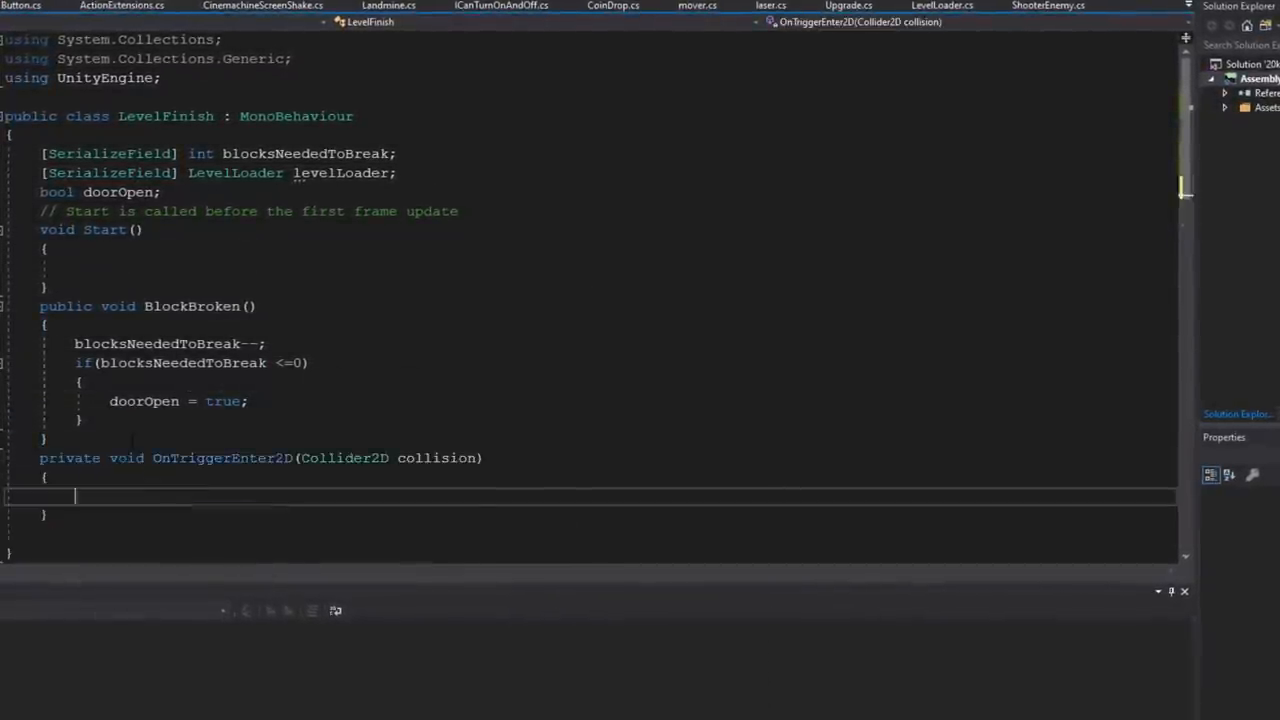
pyautogui.write('levelLoader.LoadNextLevel(); //loads next scene in build index')
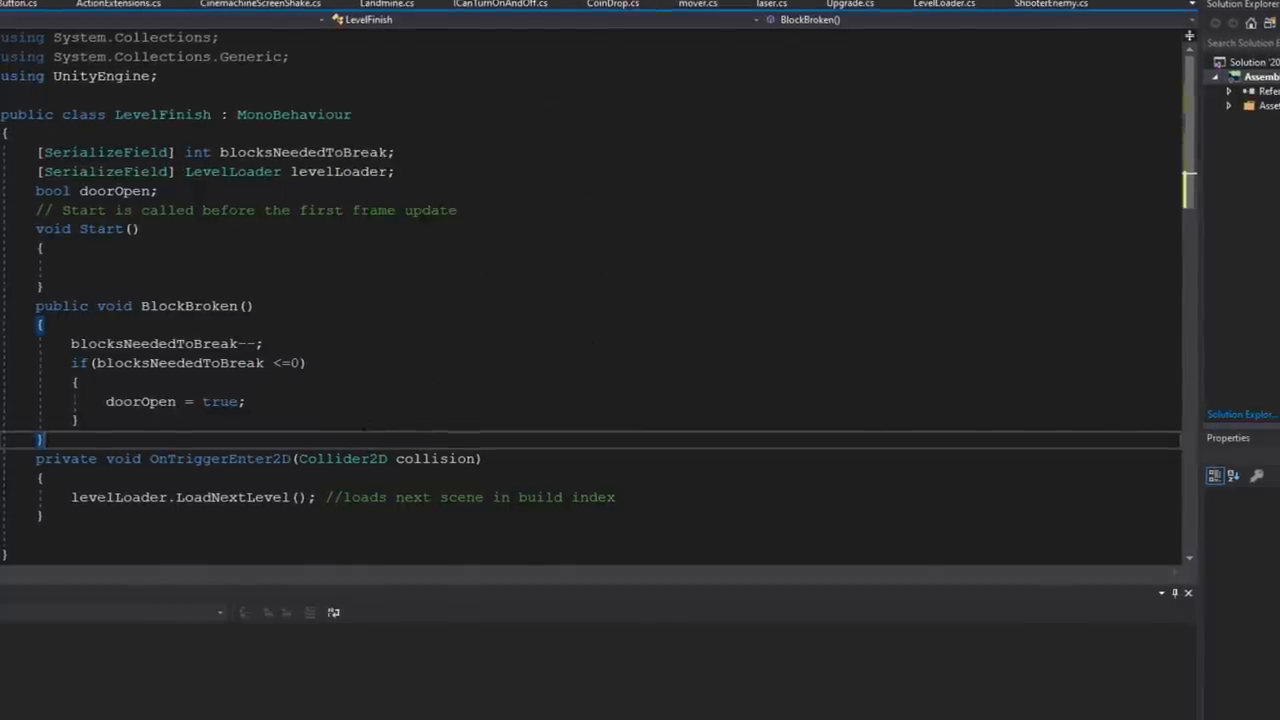
pyautogui.write('if(doorOpen)')
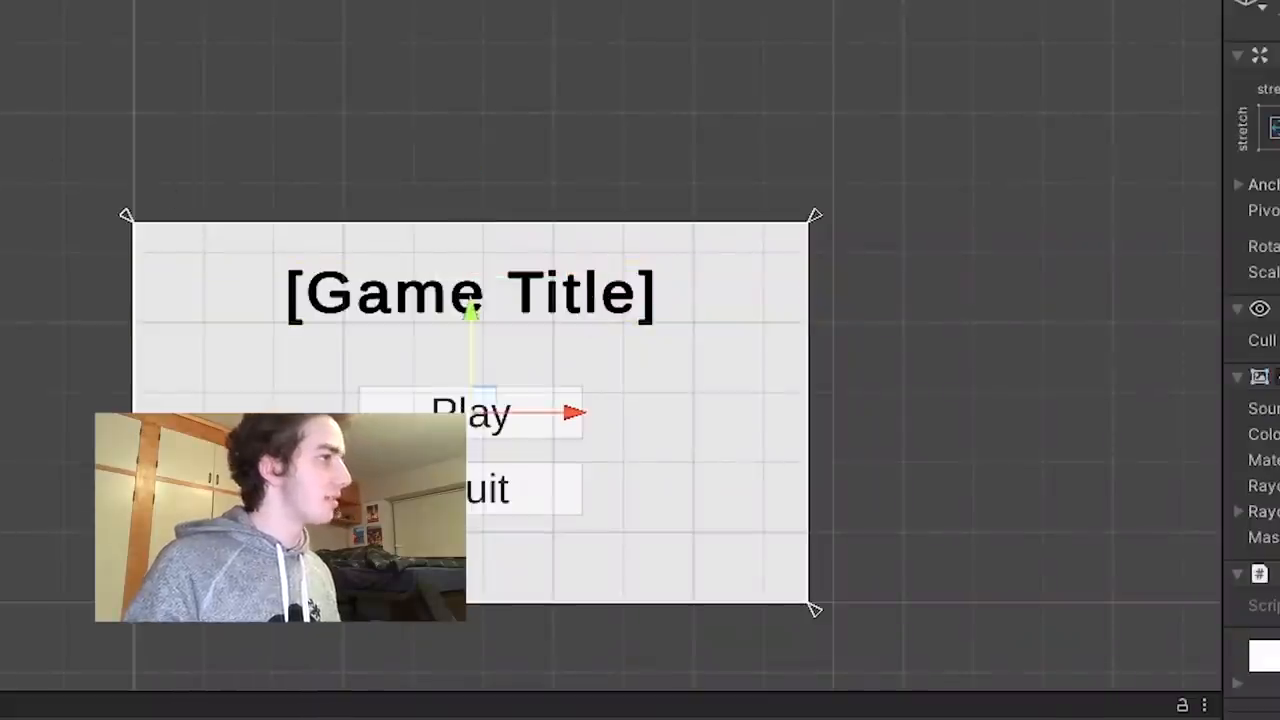
# - Retype the game title text as 'Bonk' and select the menu's background panel
pyautogui.click(470, 293)
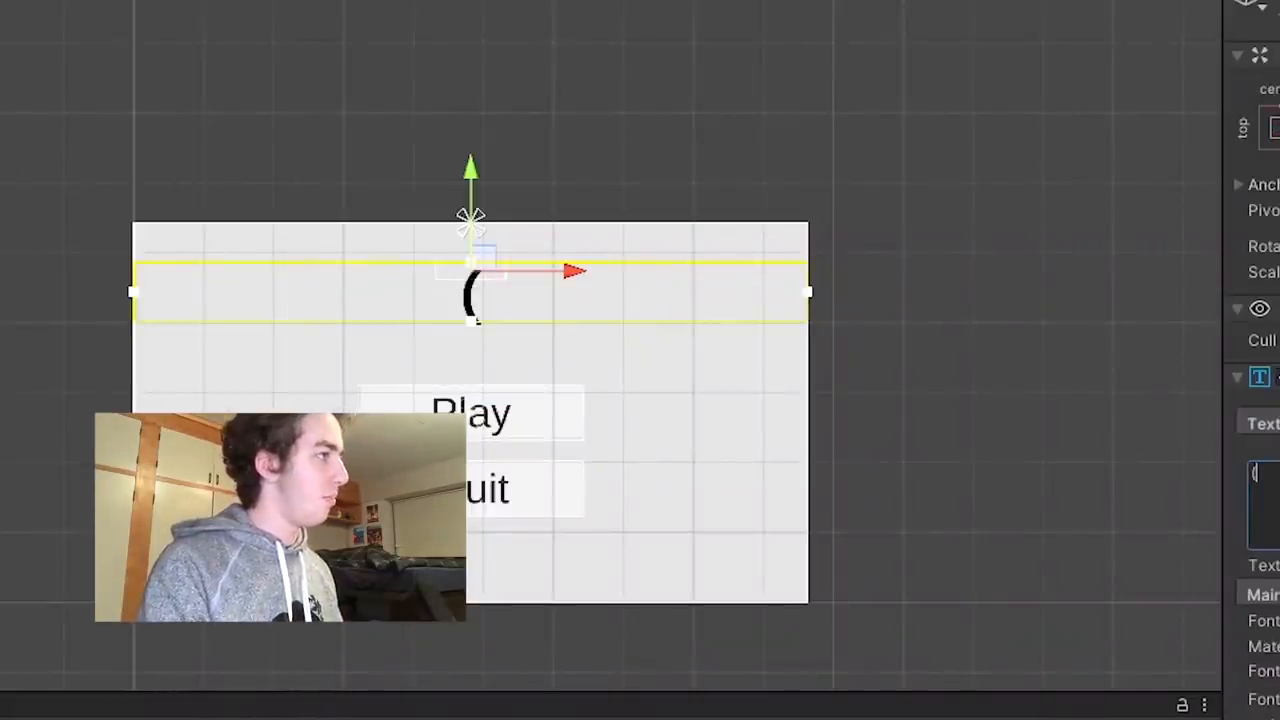
pyautogui.write('BEN) Bonk')
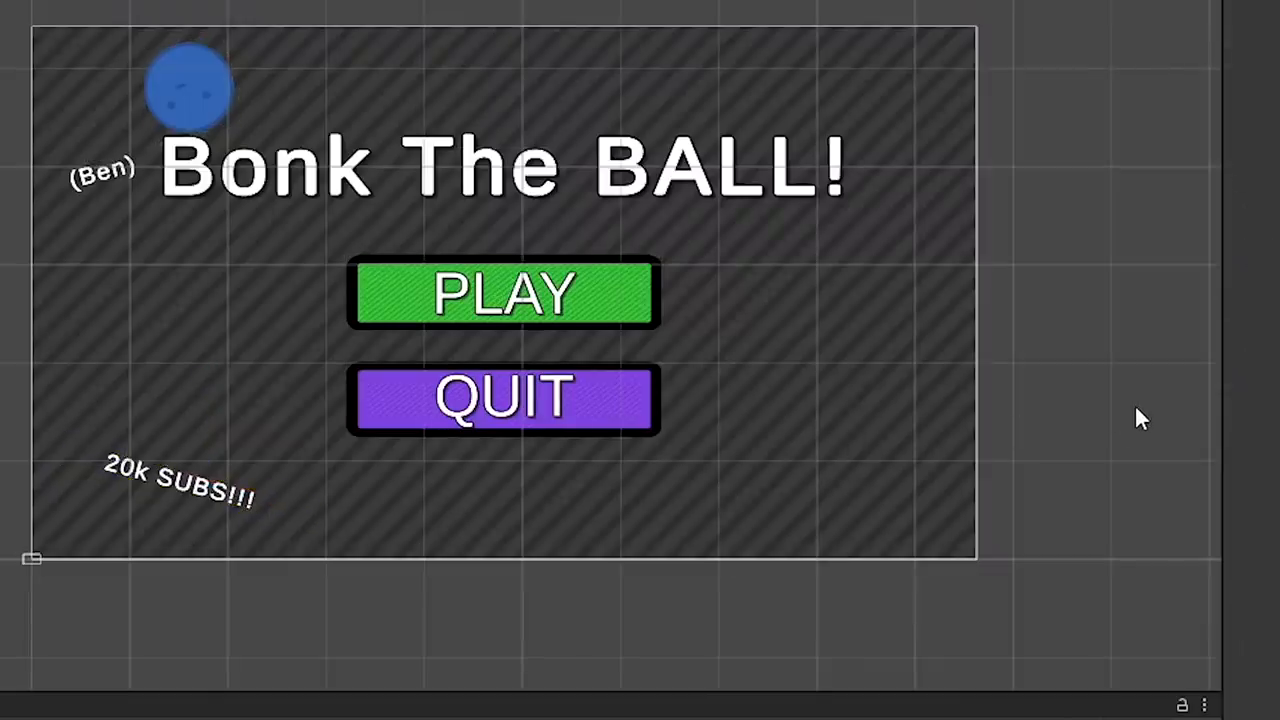
pyautogui.click(503, 293)
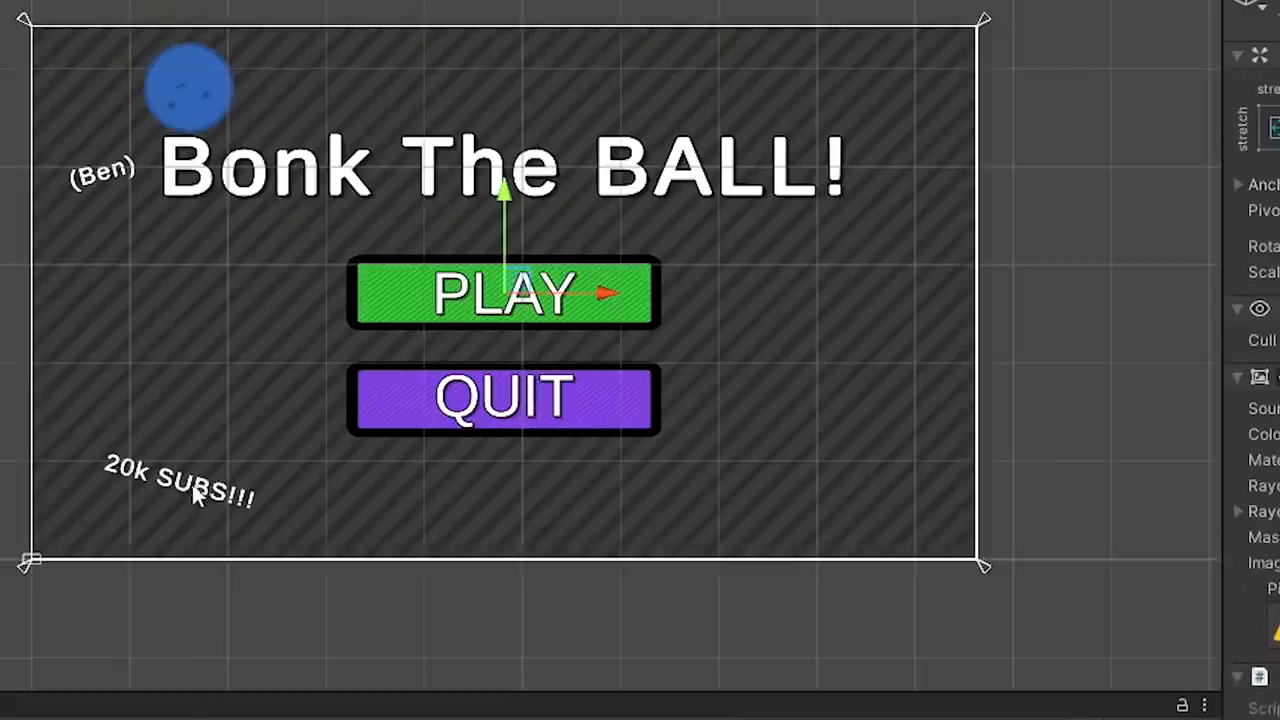
pyautogui.moveTo(728, 490)
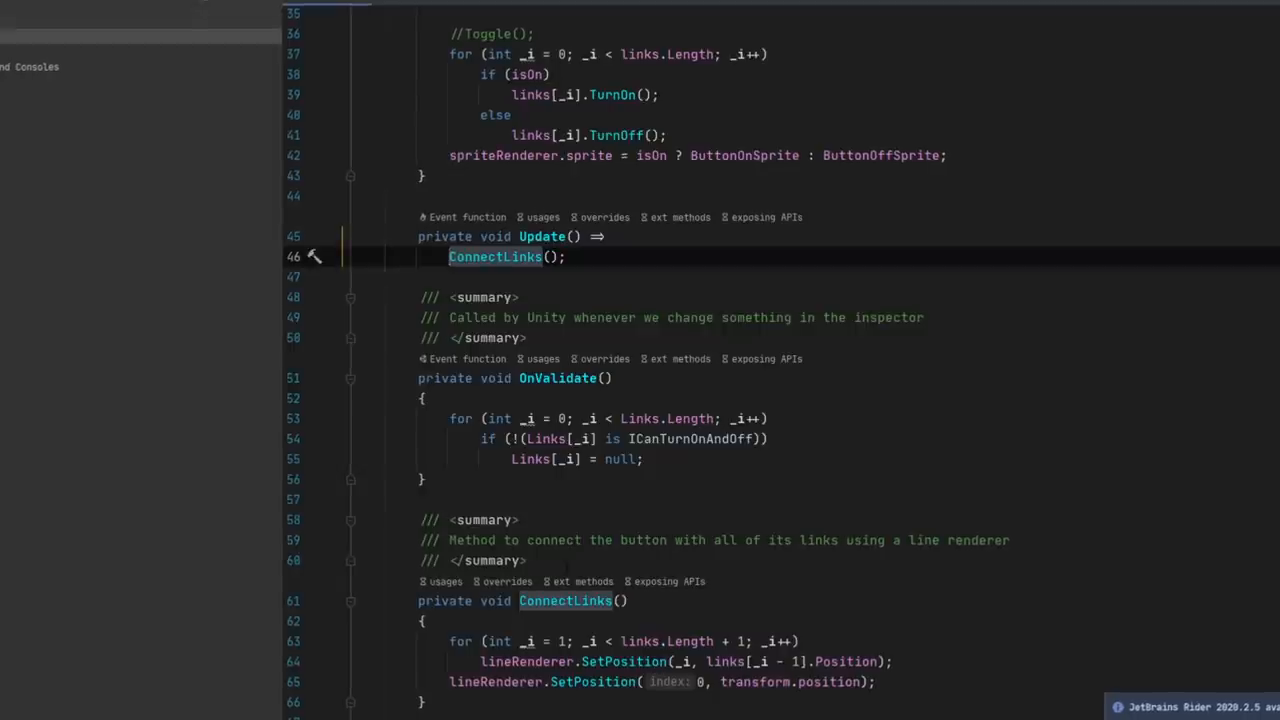
# - Scroll the button script down to its Update, OnValidate and ConnectLinks methods
pyautogui.scroll(-3)
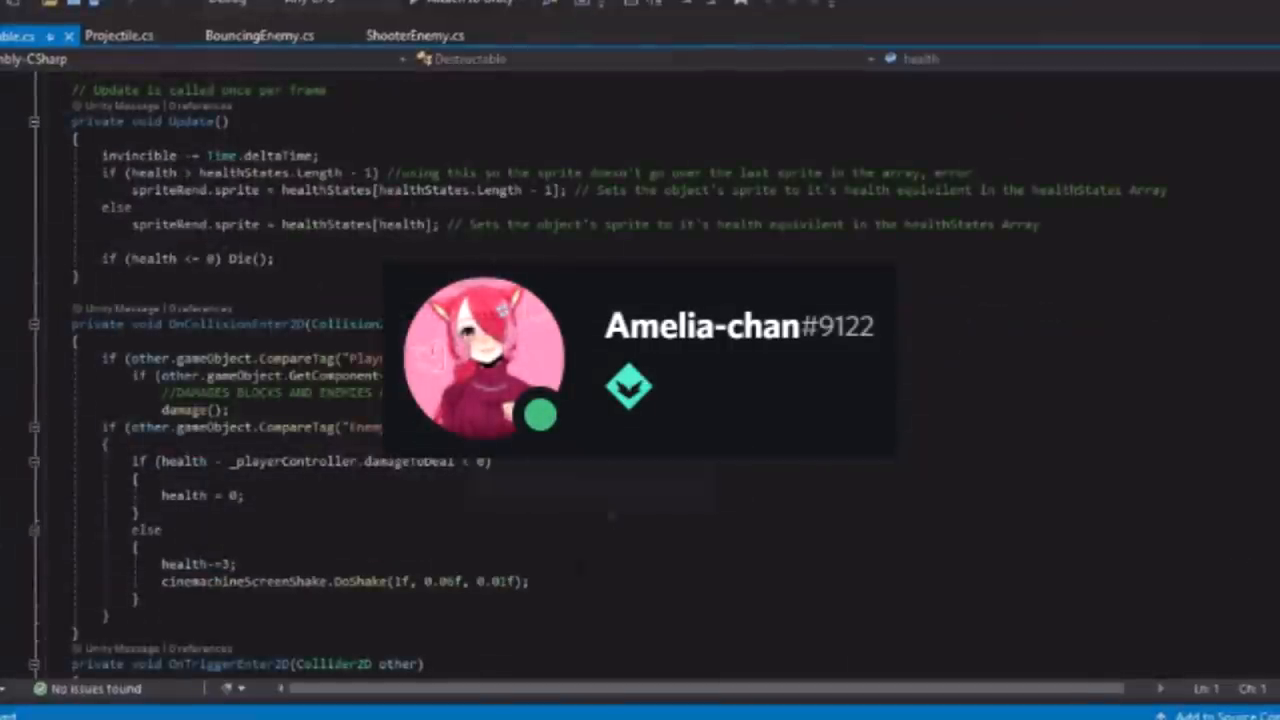
# - Bring up Destructible.cs with its Update sprite logic and OnCollisionEnter2D damage handling
pyautogui.click(258, 33)
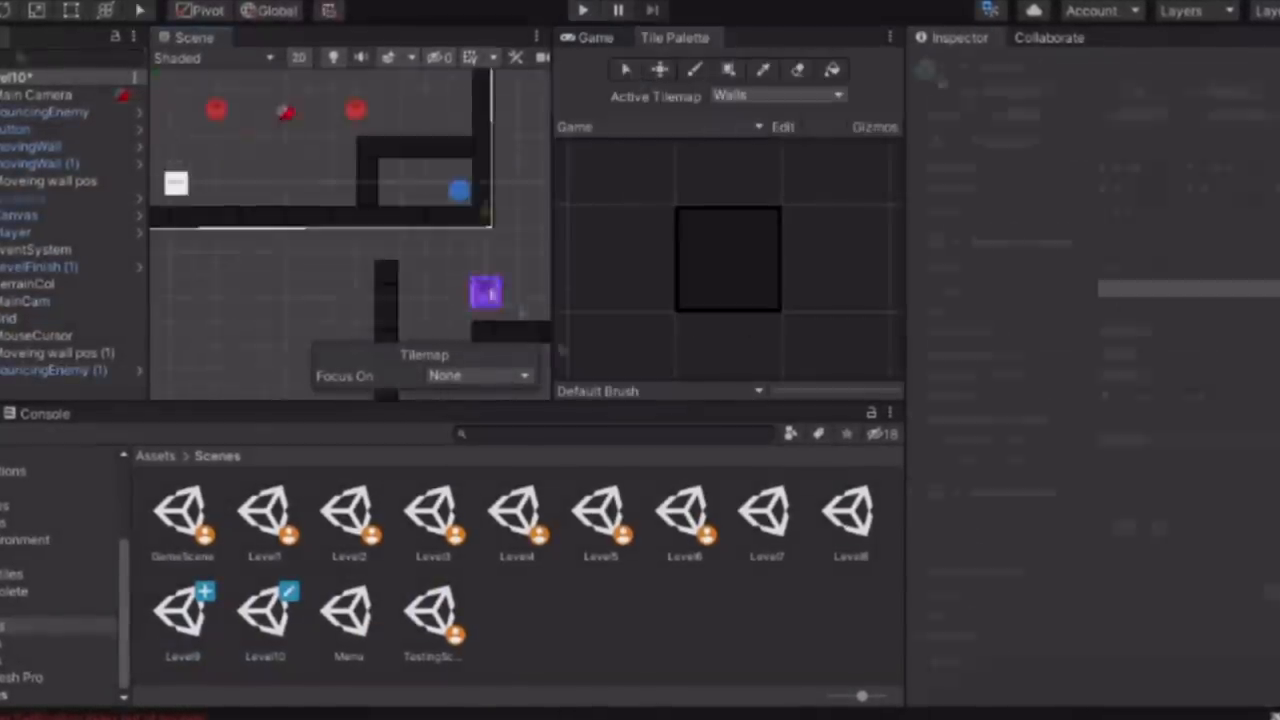
# - Open another walled level scene from Assets > Scenes, with the Tile Palette on Walls
pyautogui.doubleClick(264, 625)
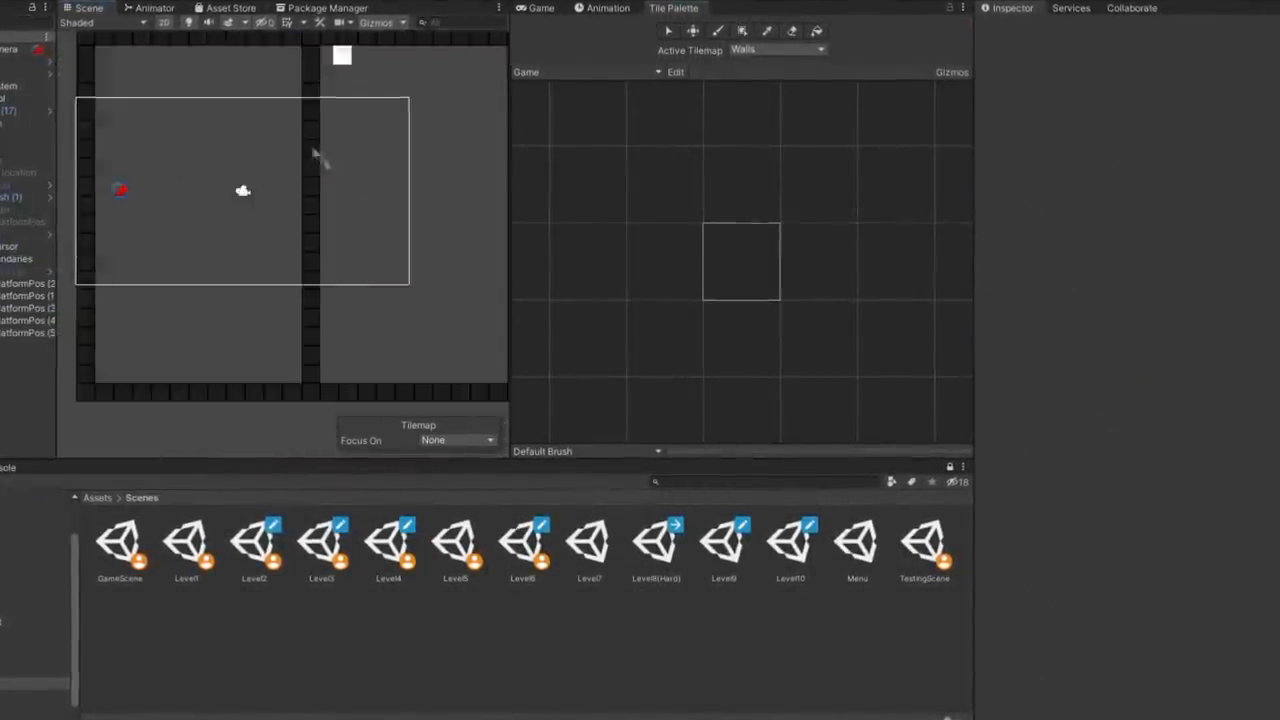
pyautogui.click(521, 543)
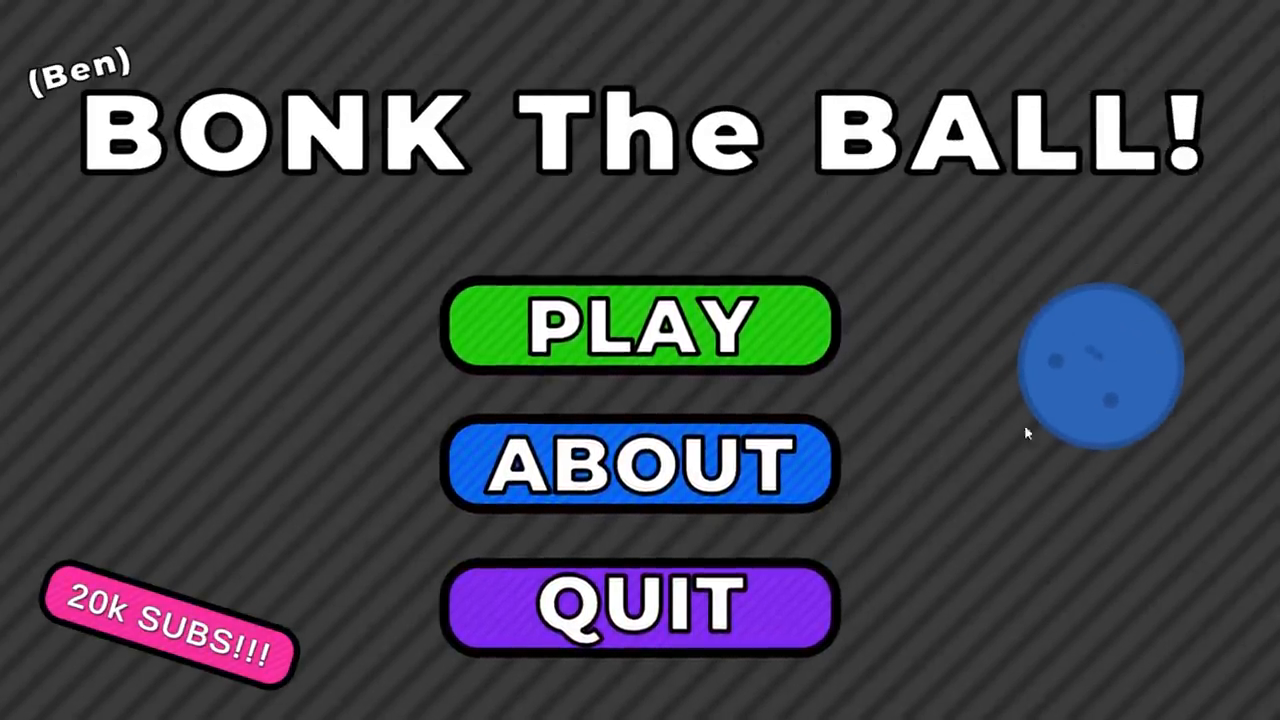
# - Add a 1920-wide white UI Image to the canvas with a SceneTransition Animator
pyautogui.click(640, 325)
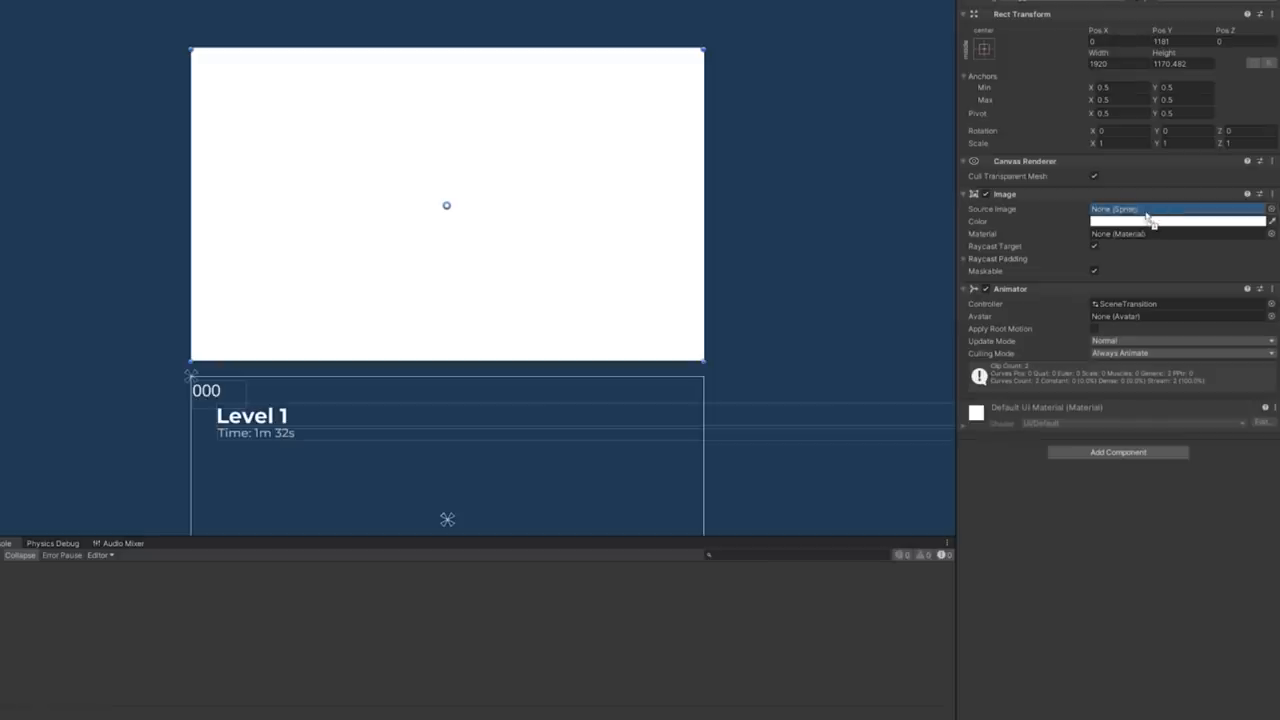
# - Adjust the transition Image's Source Image and Color fields in the Inspector
pyautogui.click(1175, 209)
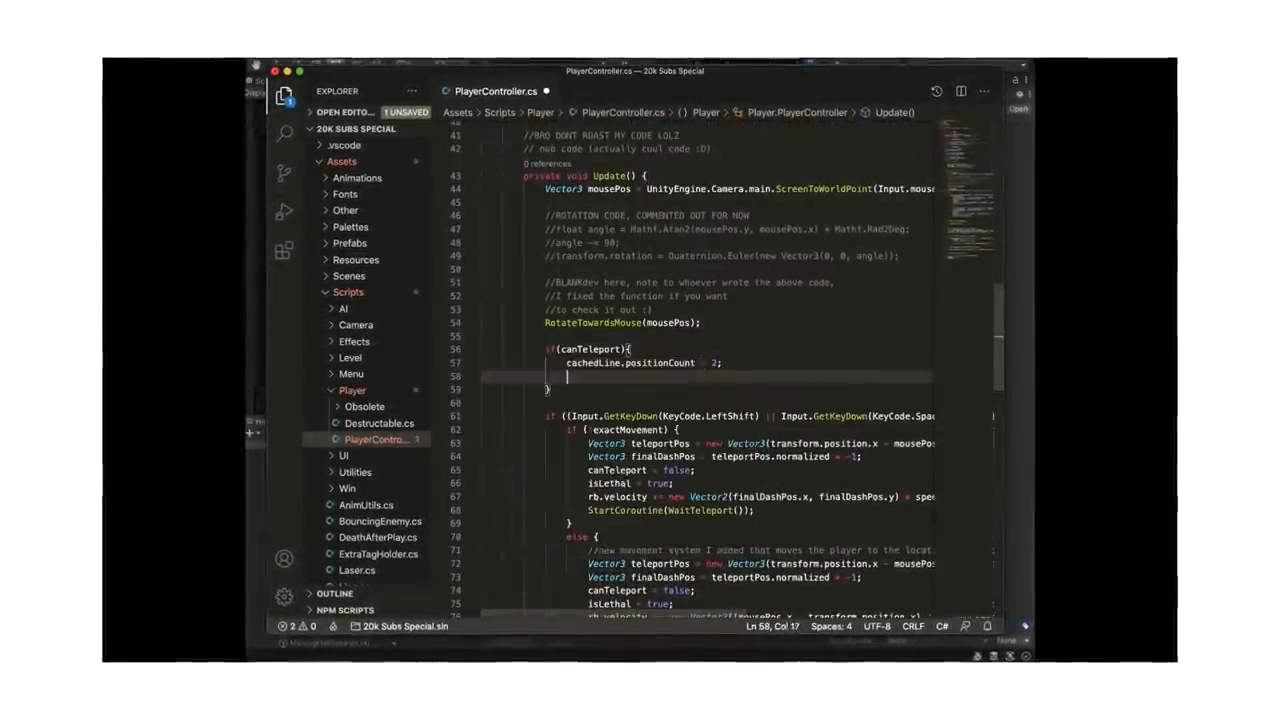
# - Declare 'Vector3[] positions' below positionCount inside if(canTeleport) in PlayerController.cs
pyautogui.write('Vector3[] positions')
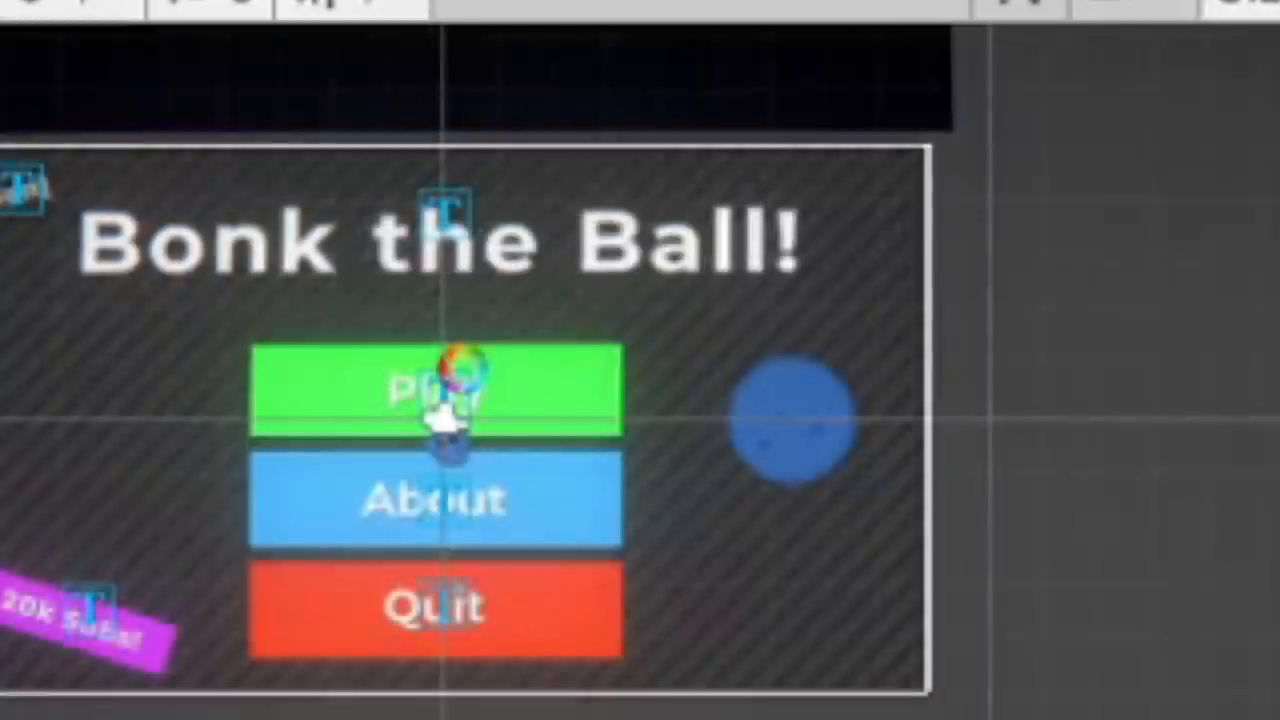
# - Select the Play button on the 'Bonk the Ball!' menu canvas
pyautogui.click(434, 390)
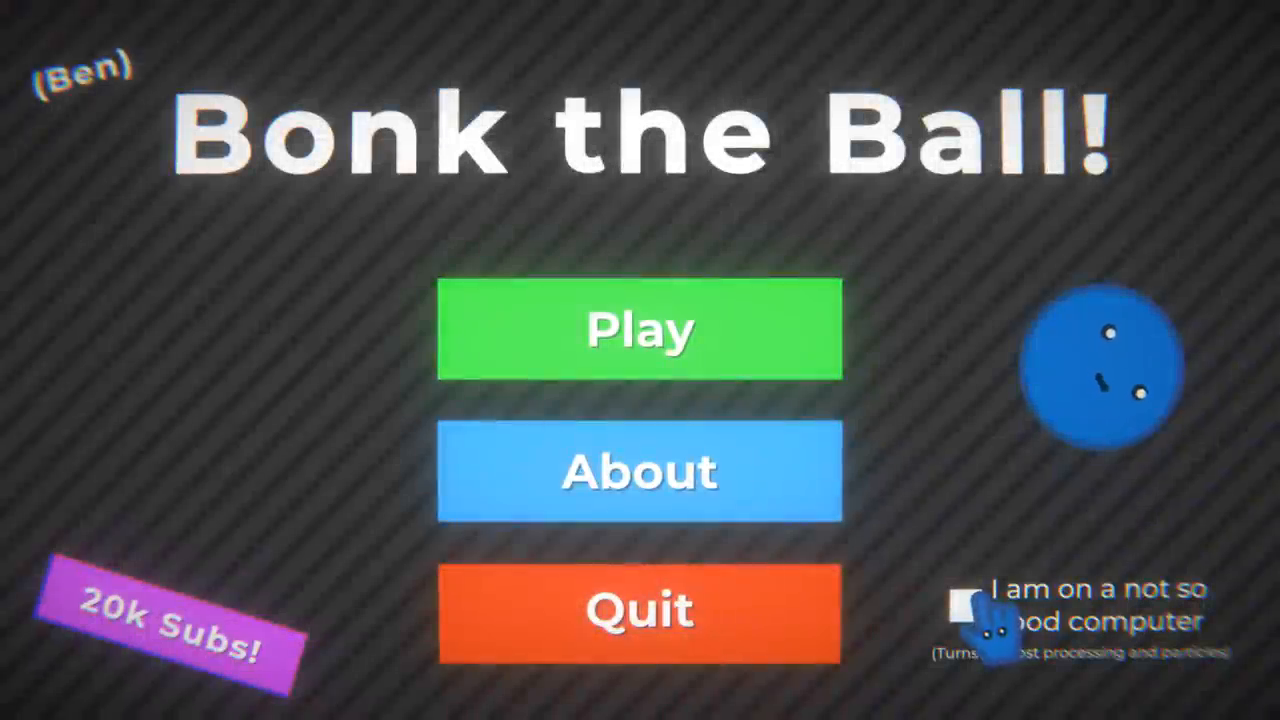
# - Enable 'not so good computer', start the game, and finish Level 2
pyautogui.click(962, 610)
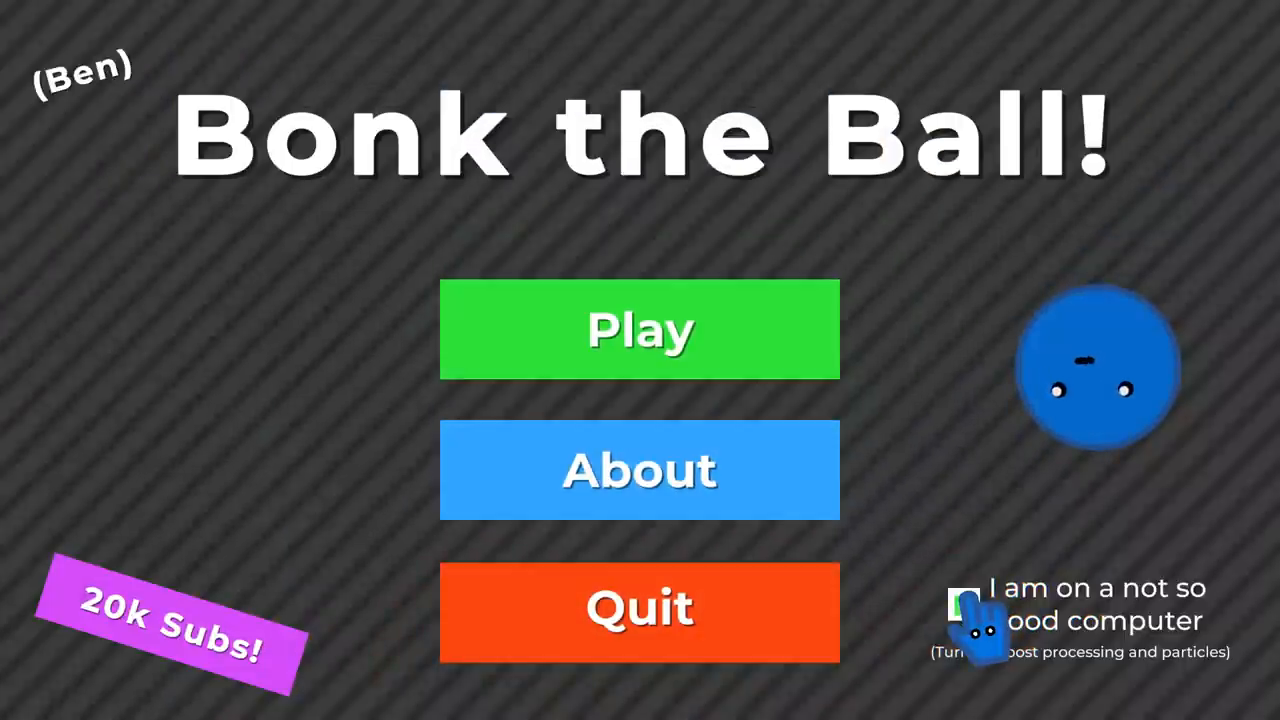
pyautogui.click(639, 330)
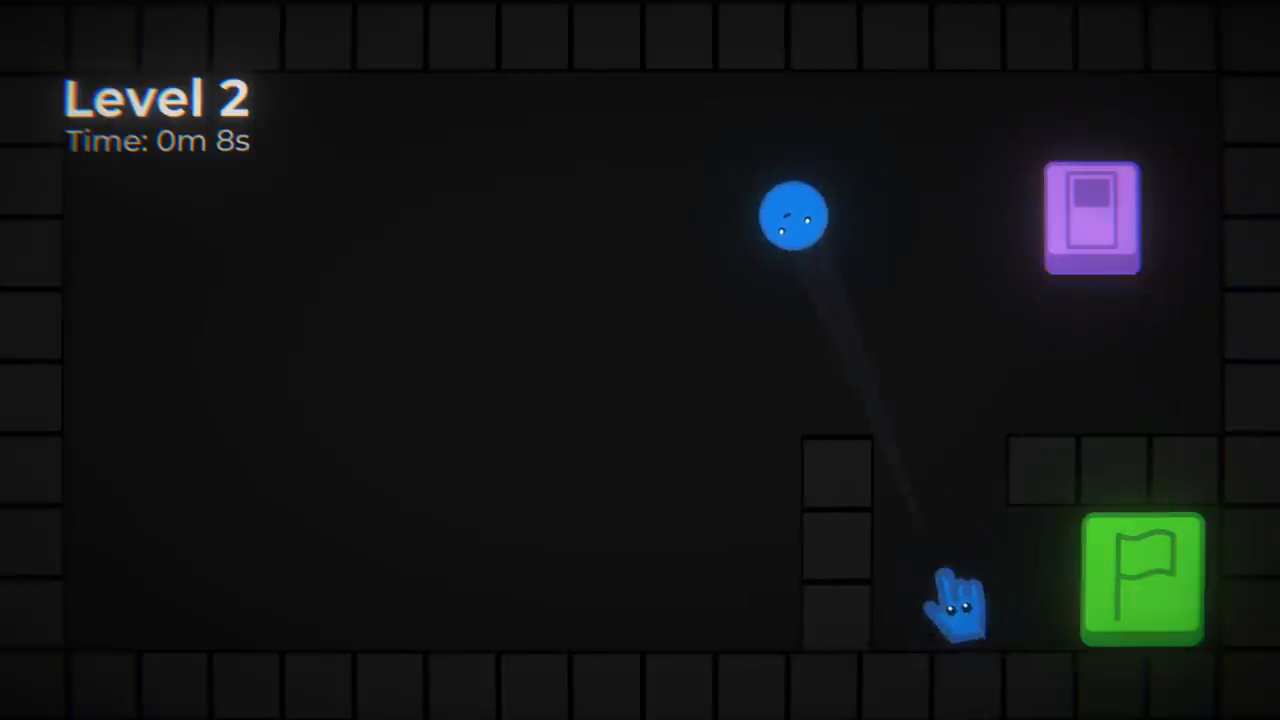
pyautogui.click(1140, 580)
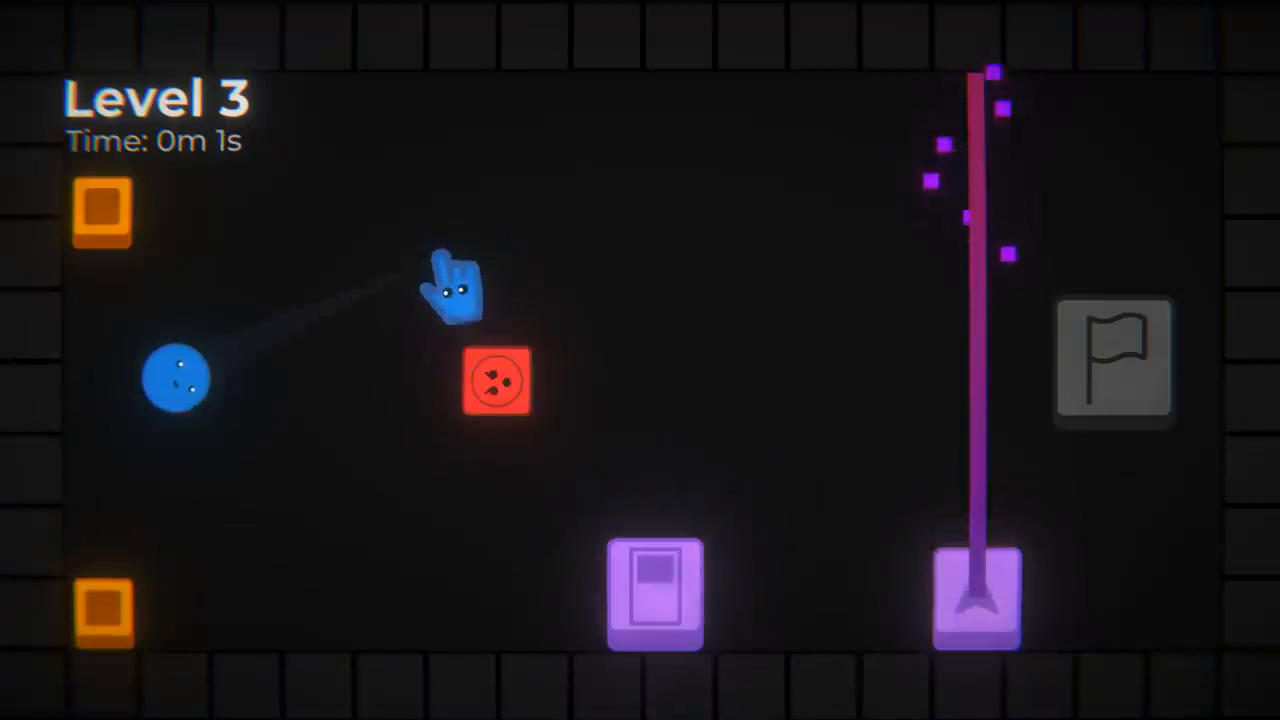